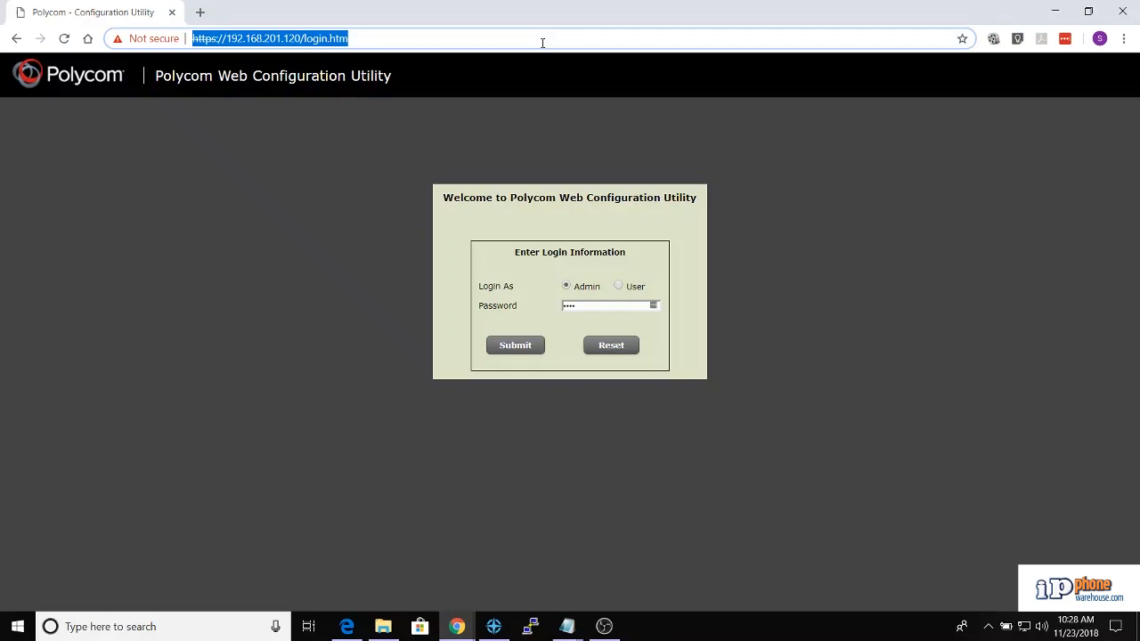
Log in as admin and go to Utilities > Software Upgrade showing version 5.7.2.3205
click(515, 345)
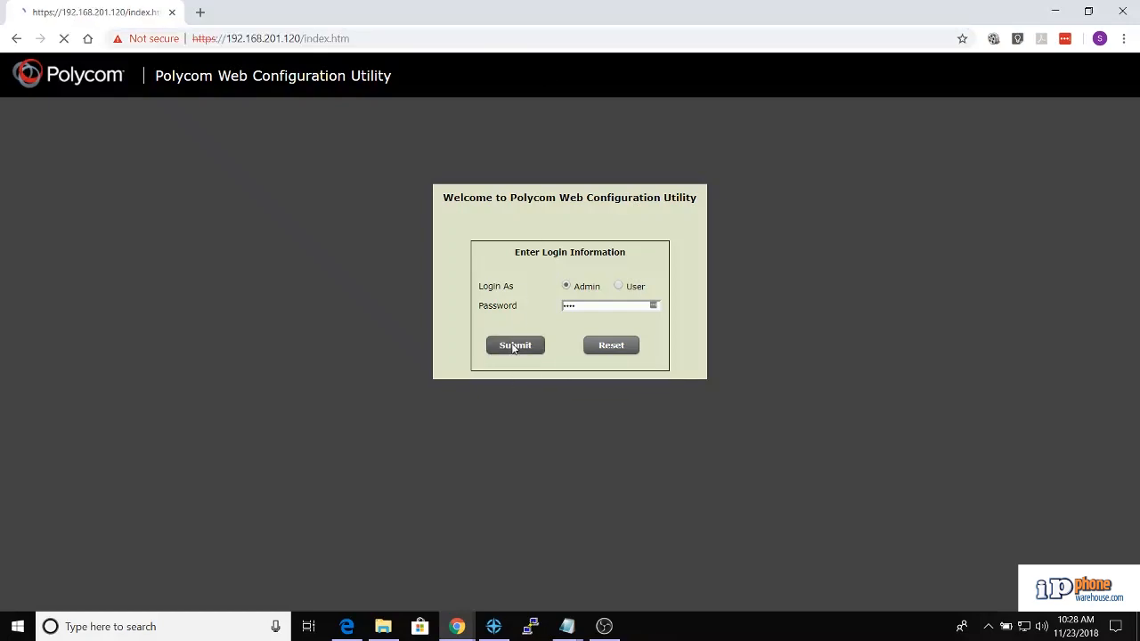
click(515, 346)
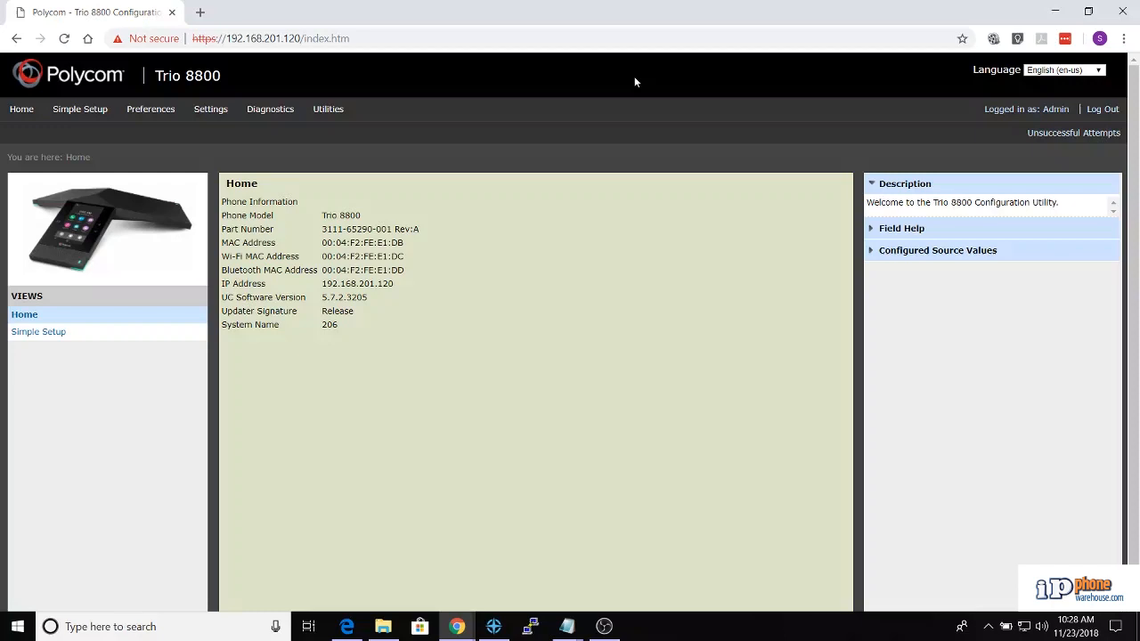
click(328, 109)
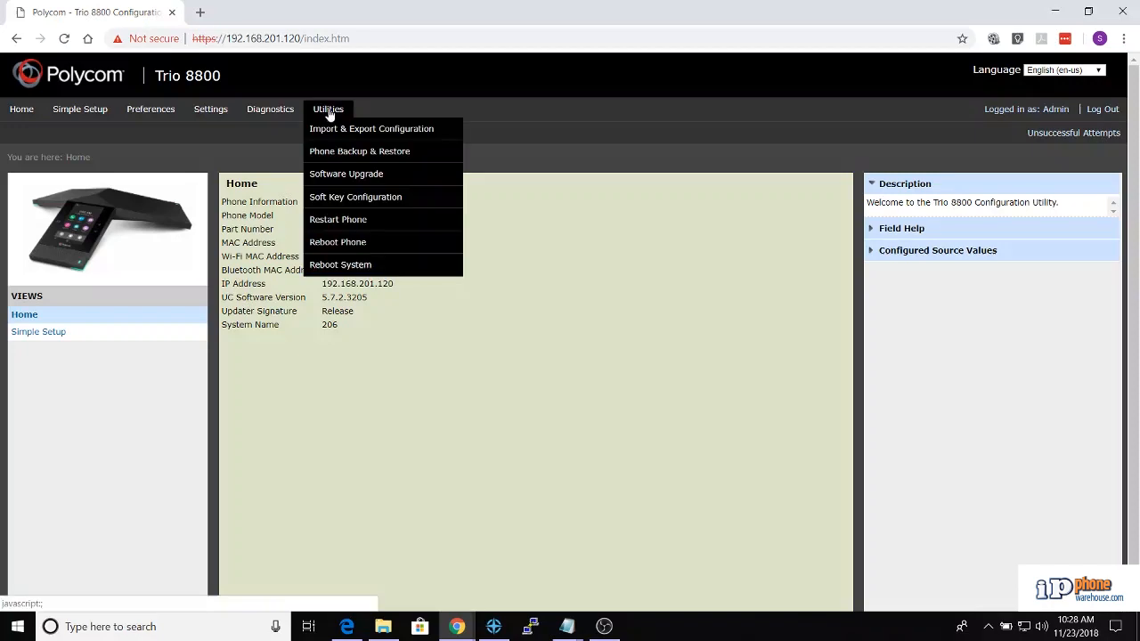
mouse_move(345, 174)
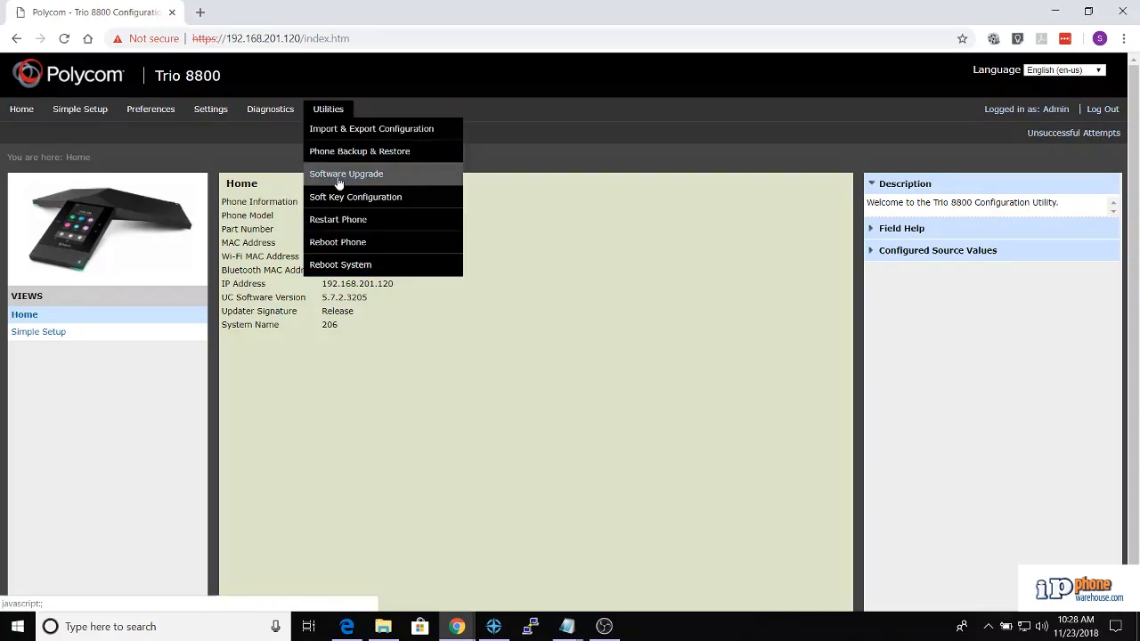
click(346, 174)
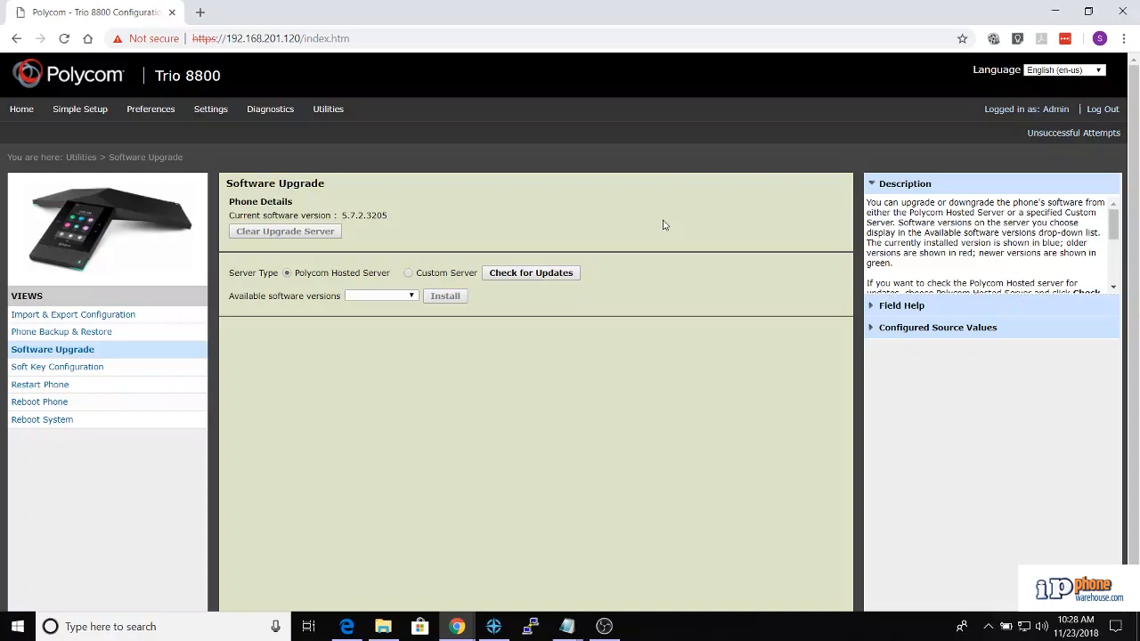
mouse_move(530, 273)
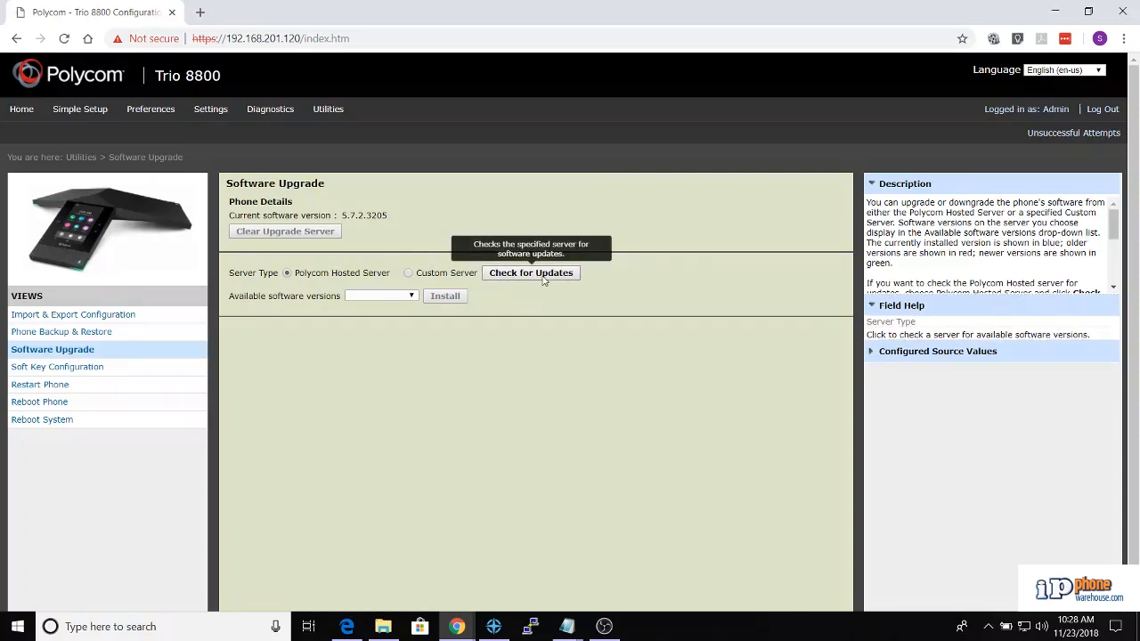
Check the Polycom Hosted Server for updates and choose version 5.7.2.3205 to install
click(530, 273)
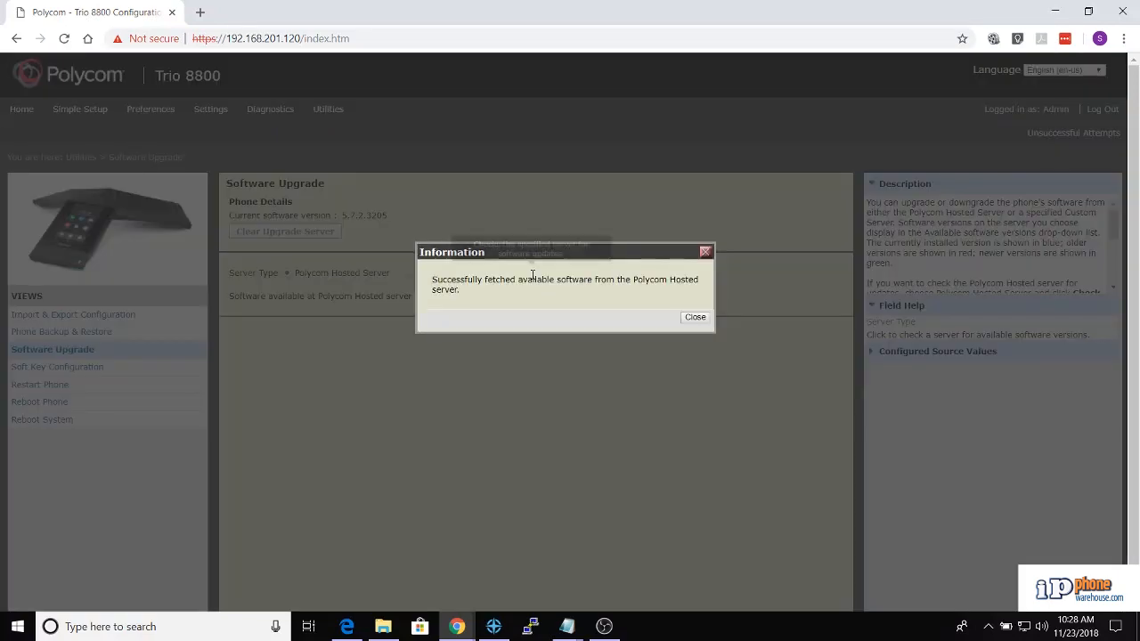
click(695, 317)
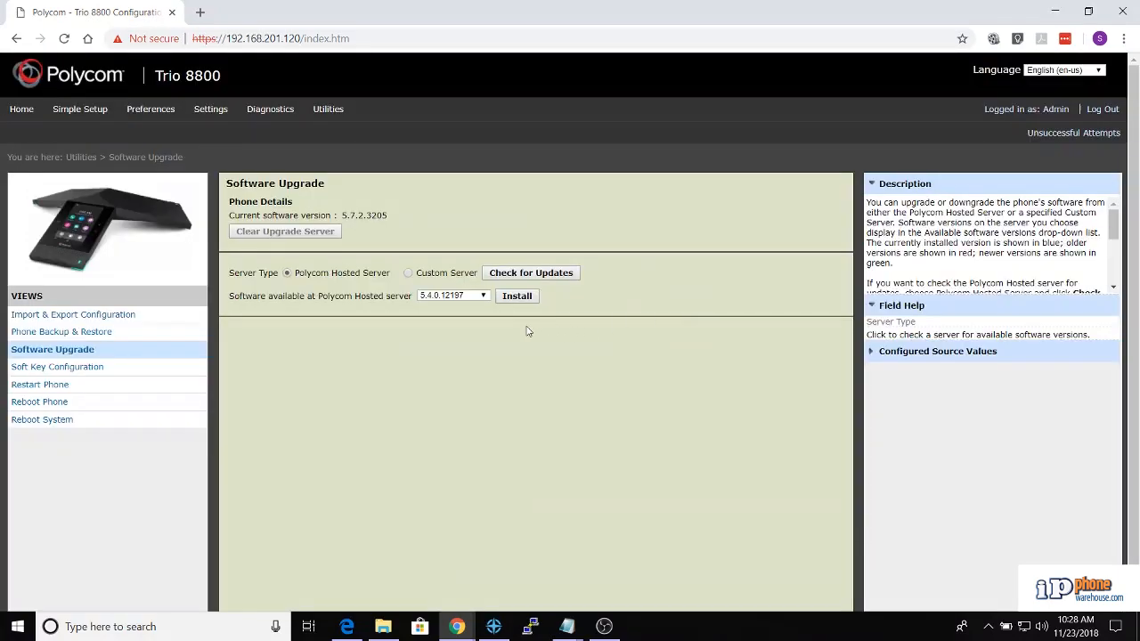
click(453, 296)
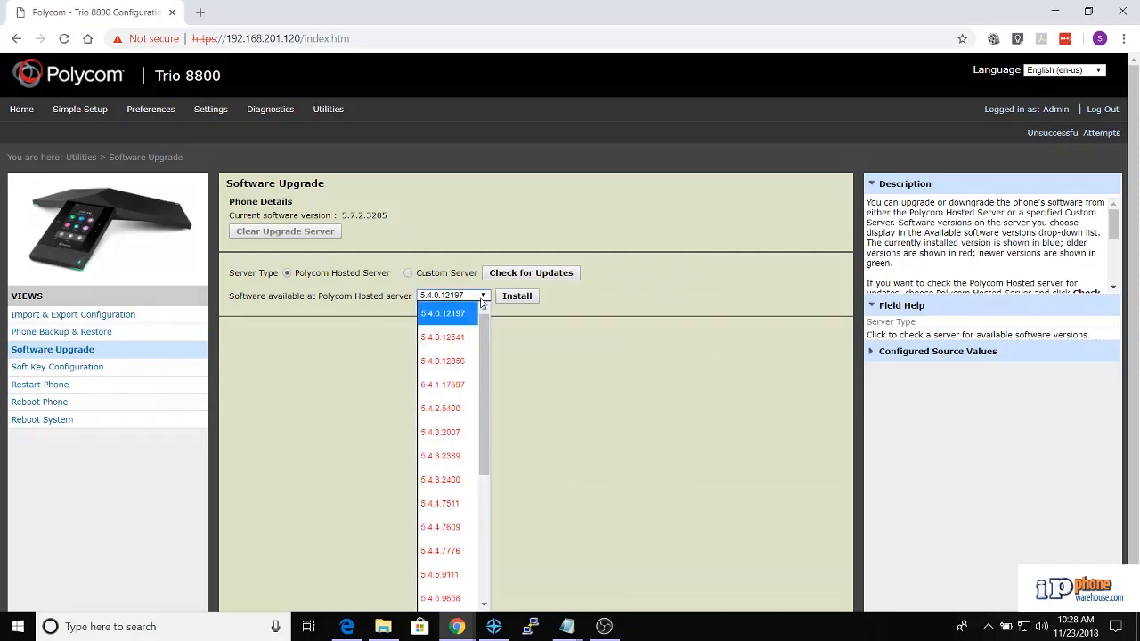
mouse_move(484, 347)
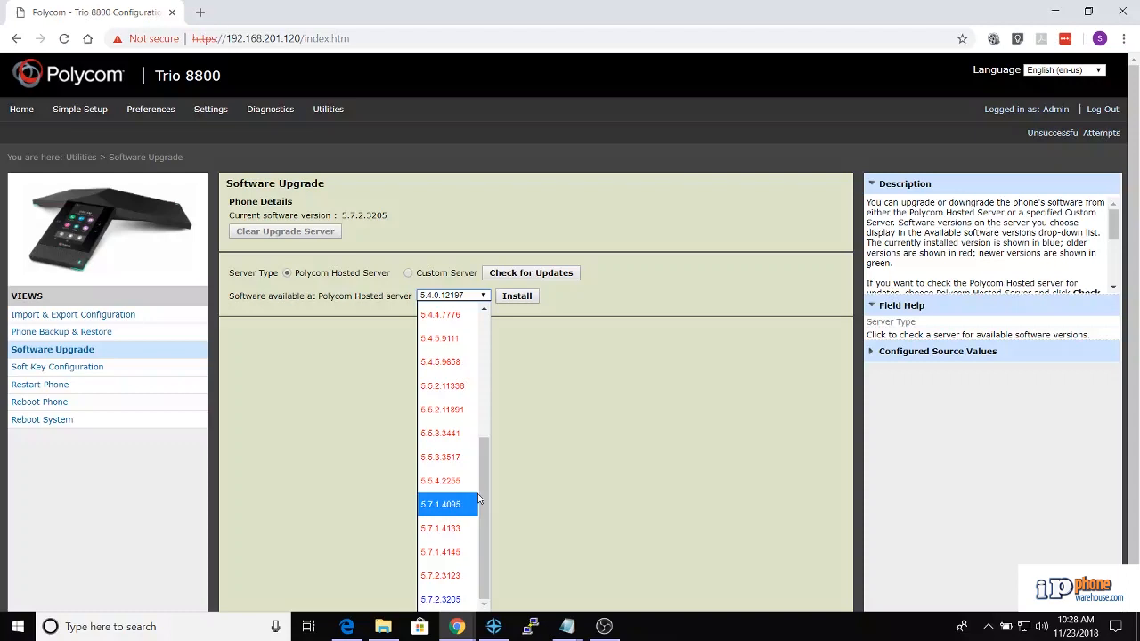
click(442, 599)
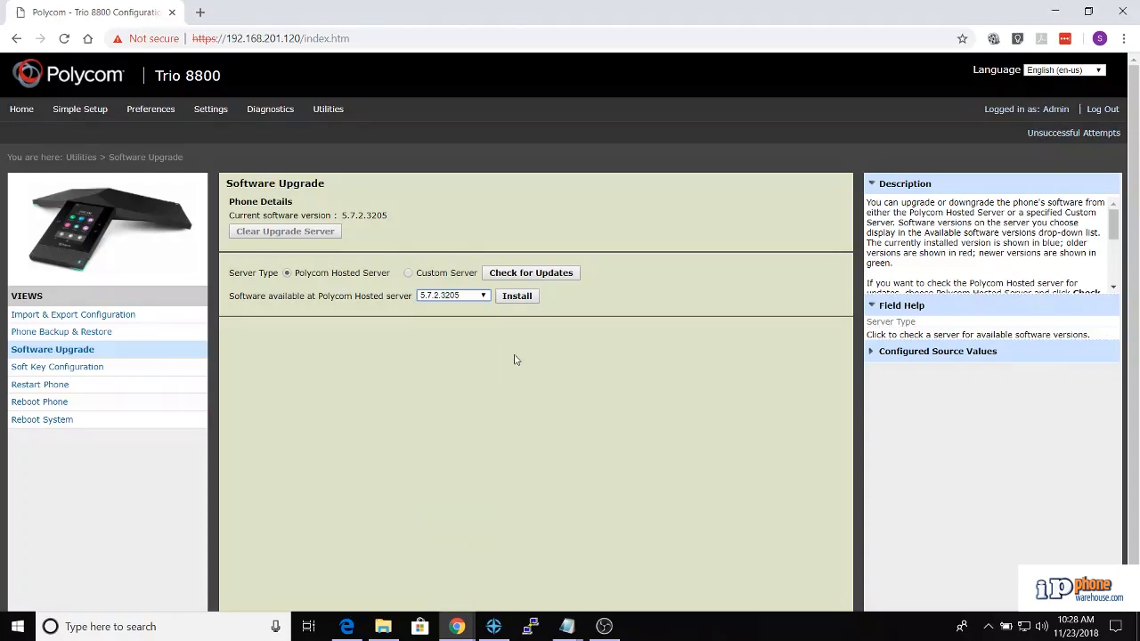
mouse_move(516, 296)
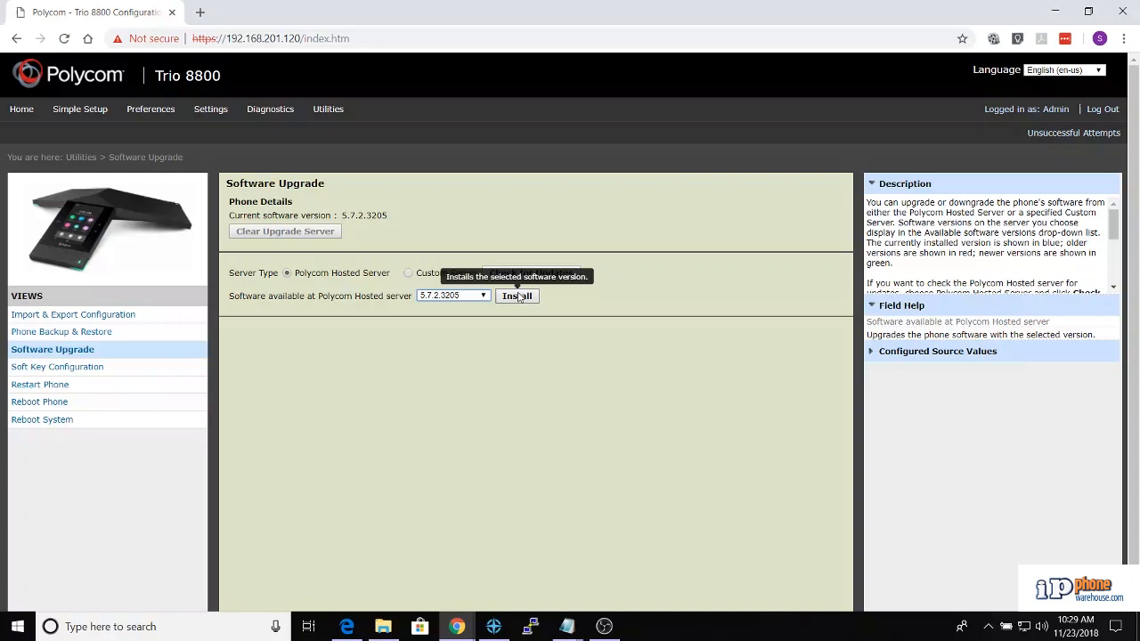
mouse_move(508, 342)
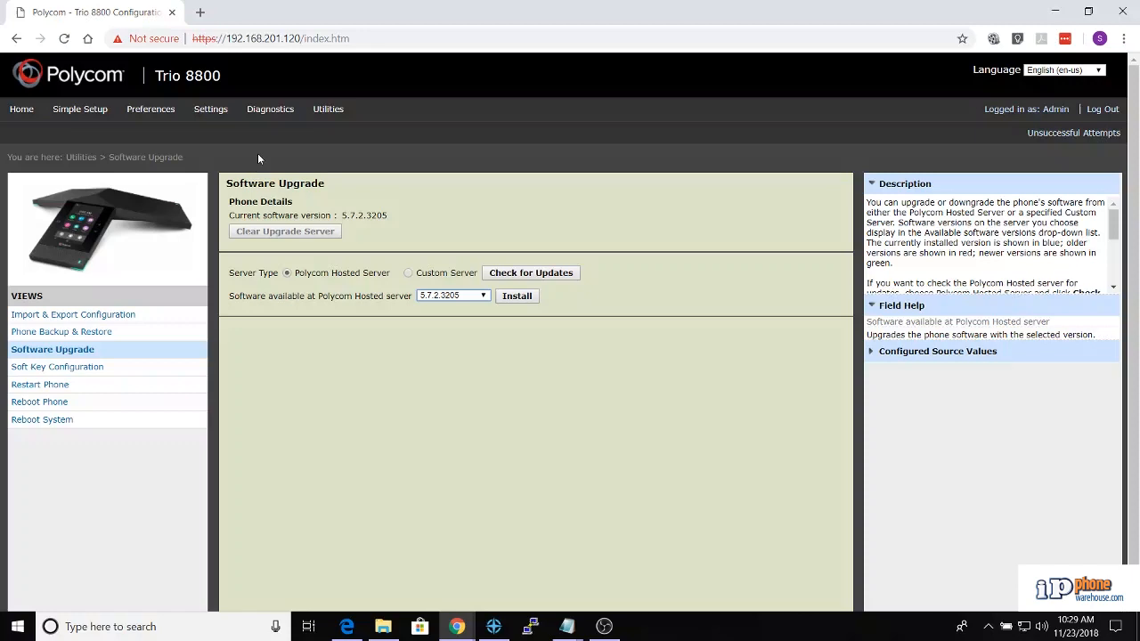
mouse_move(226, 149)
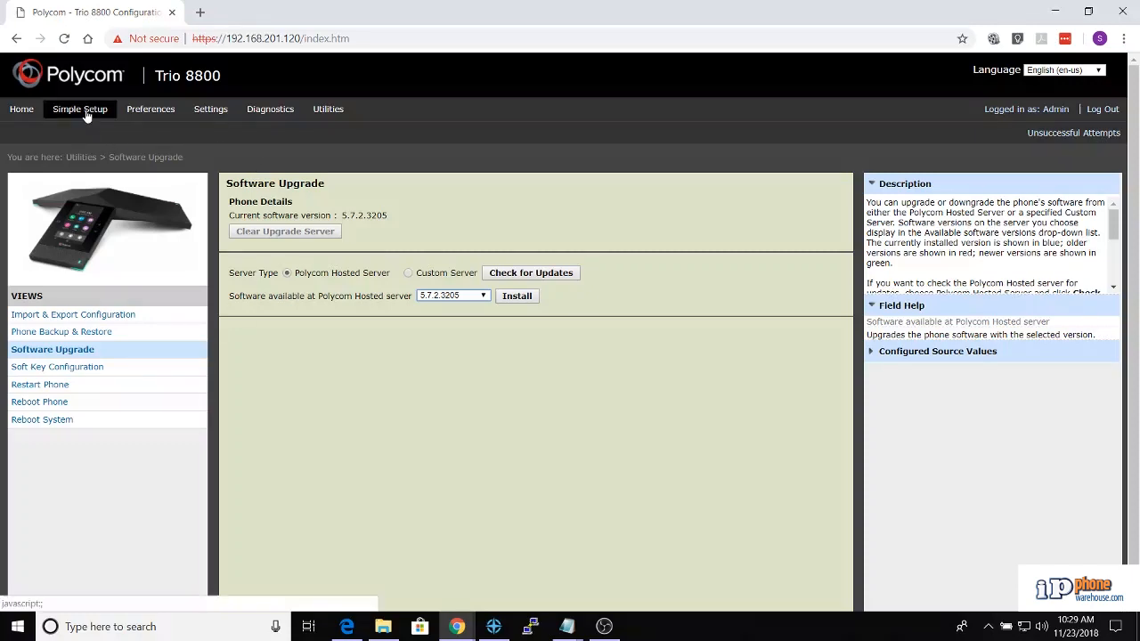
In Simple Setup, set the Base Profile to Skype for Business
click(79, 108)
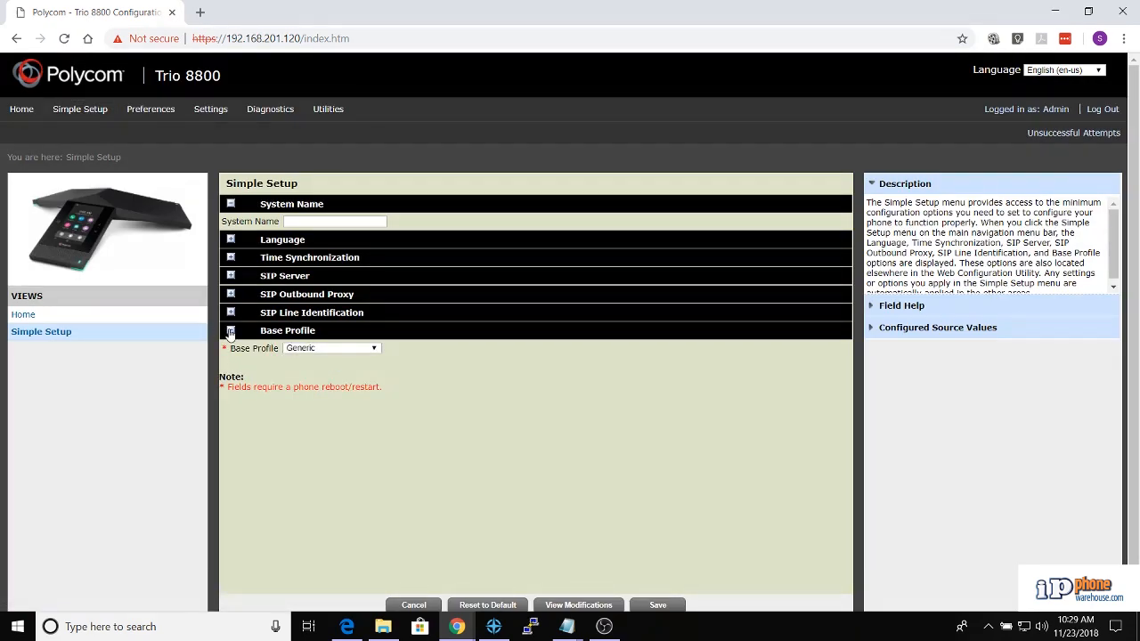
click(332, 347)
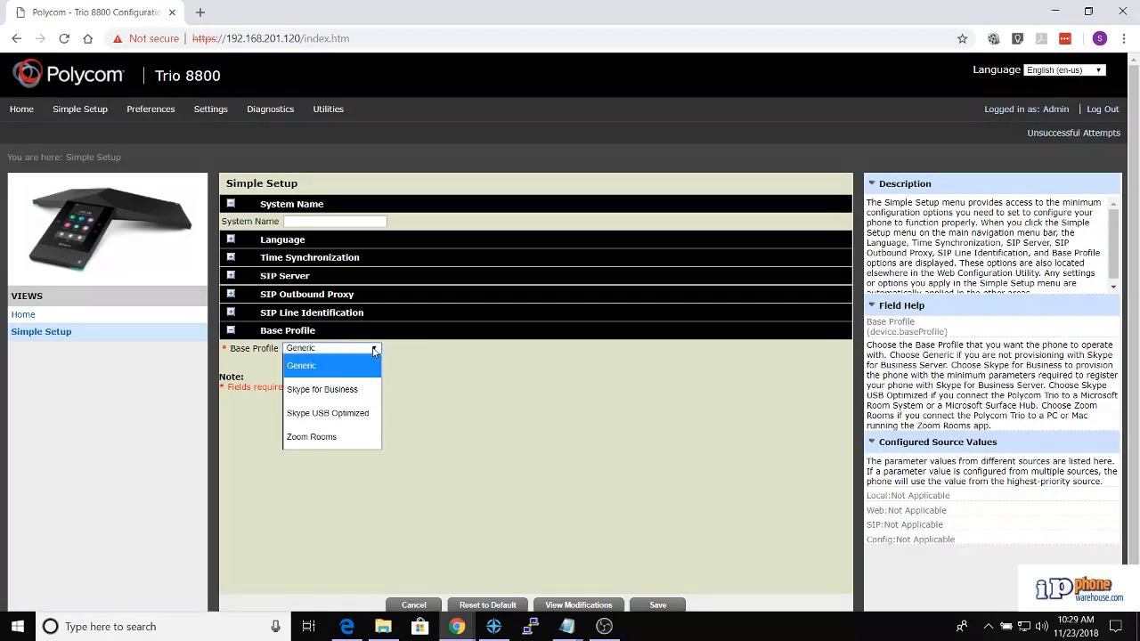
mouse_move(322, 390)
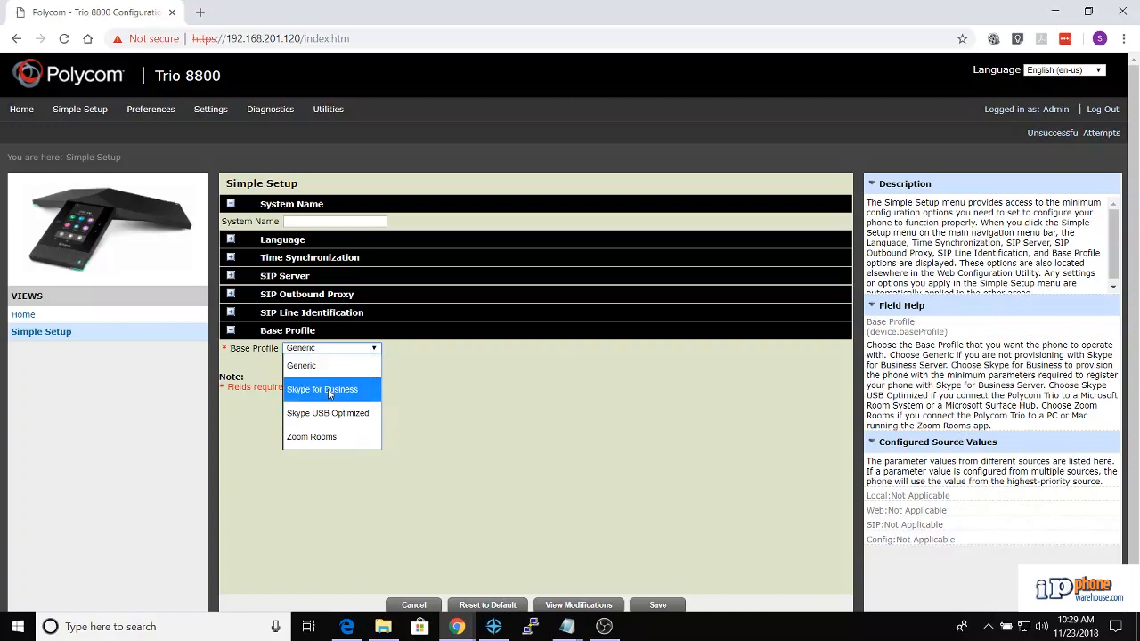
click(322, 389)
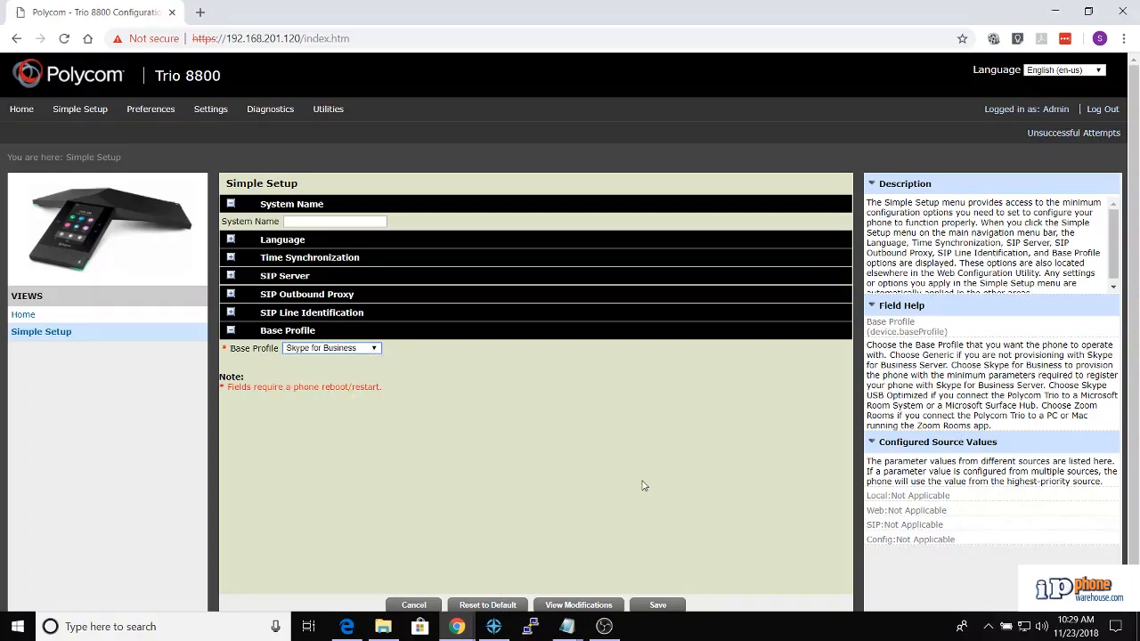